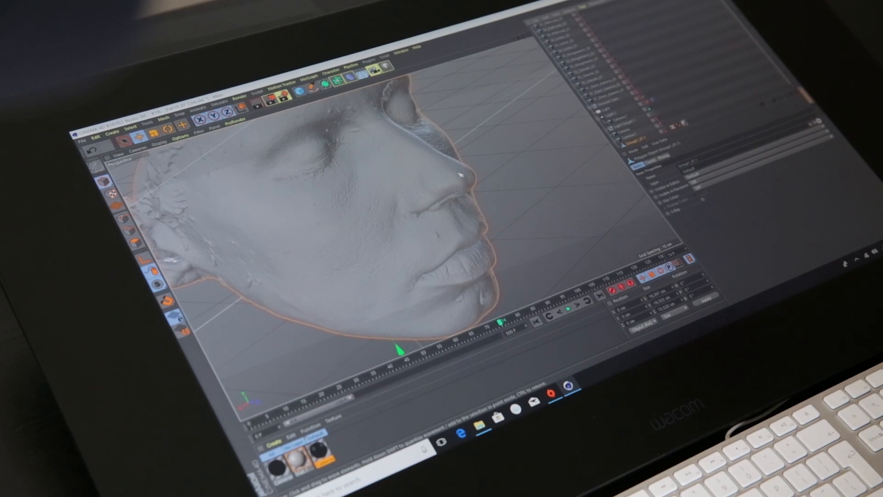
Bring up the viewport's Options menu of display settings for the scanned face view.
click(180, 145)
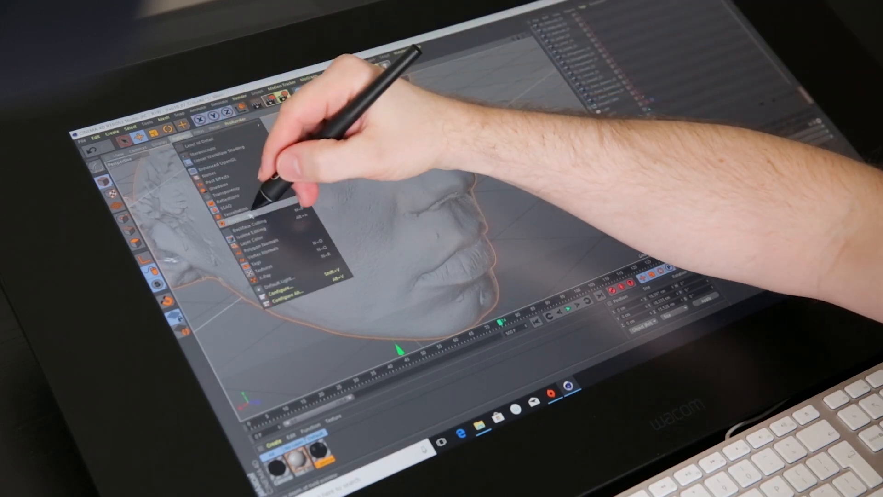